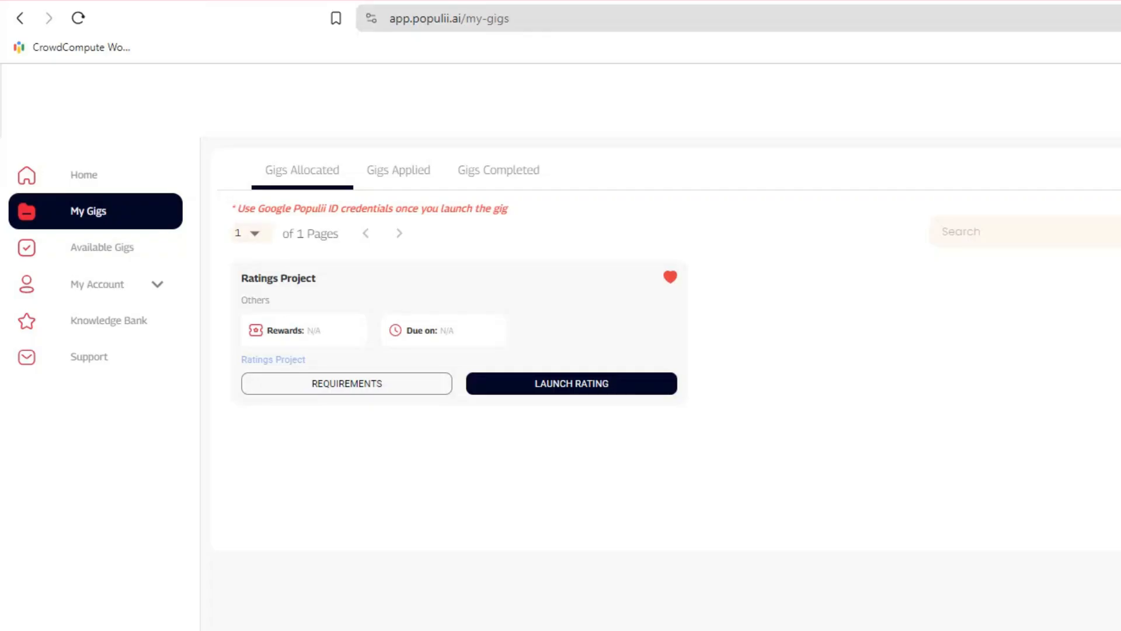
Step: Browse Populii's Home page, the available gigs, then the allocated gigs list
{"action": "left_click", "coordinate": [83, 175]}
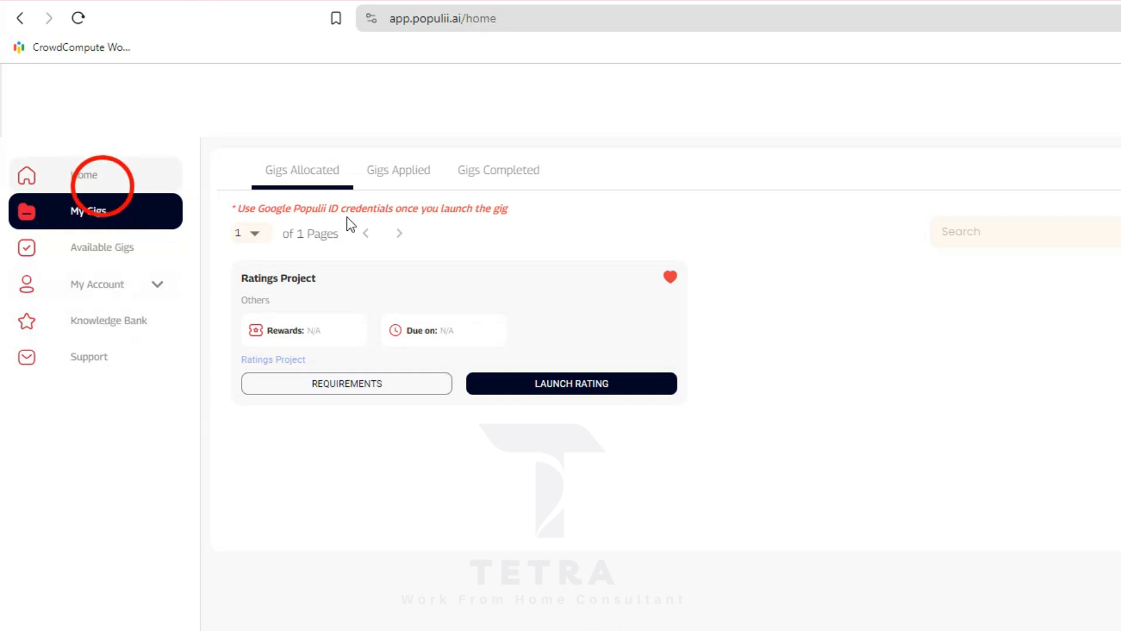
{"action": "left_click", "coordinate": [102, 247]}
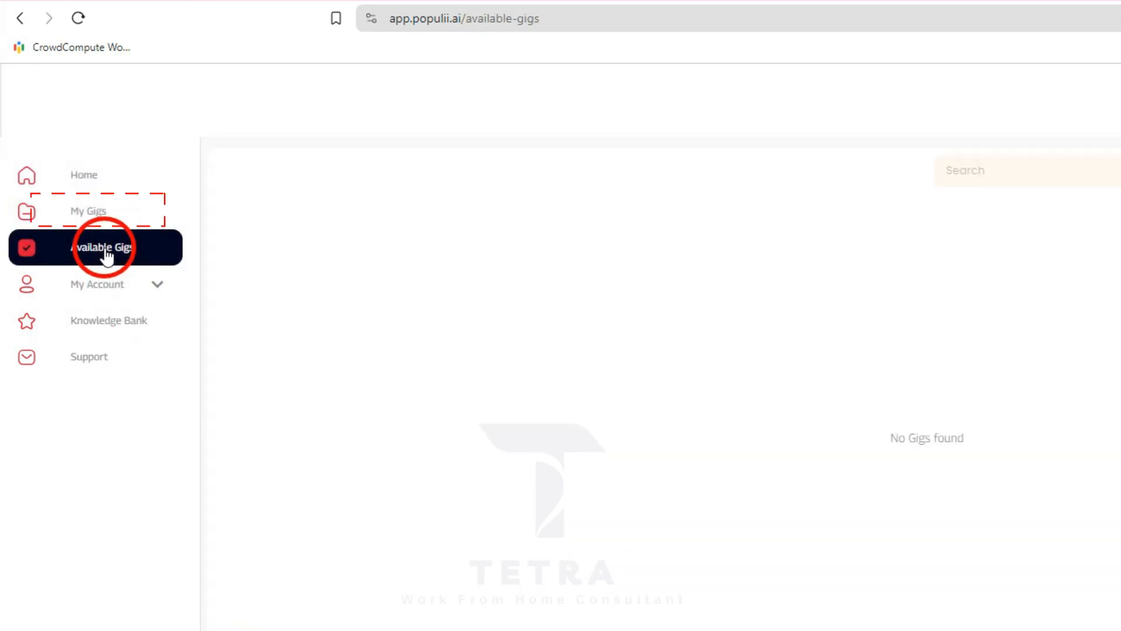
{"action": "left_click", "coordinate": [87, 210]}
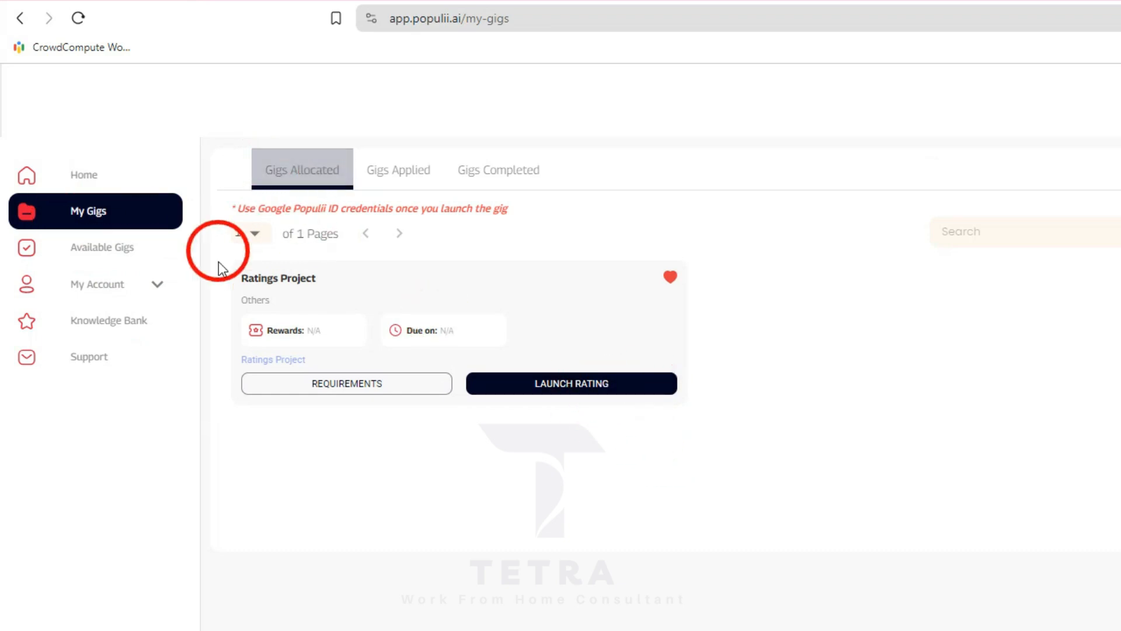
{"action": "left_click", "coordinate": [570, 383]}
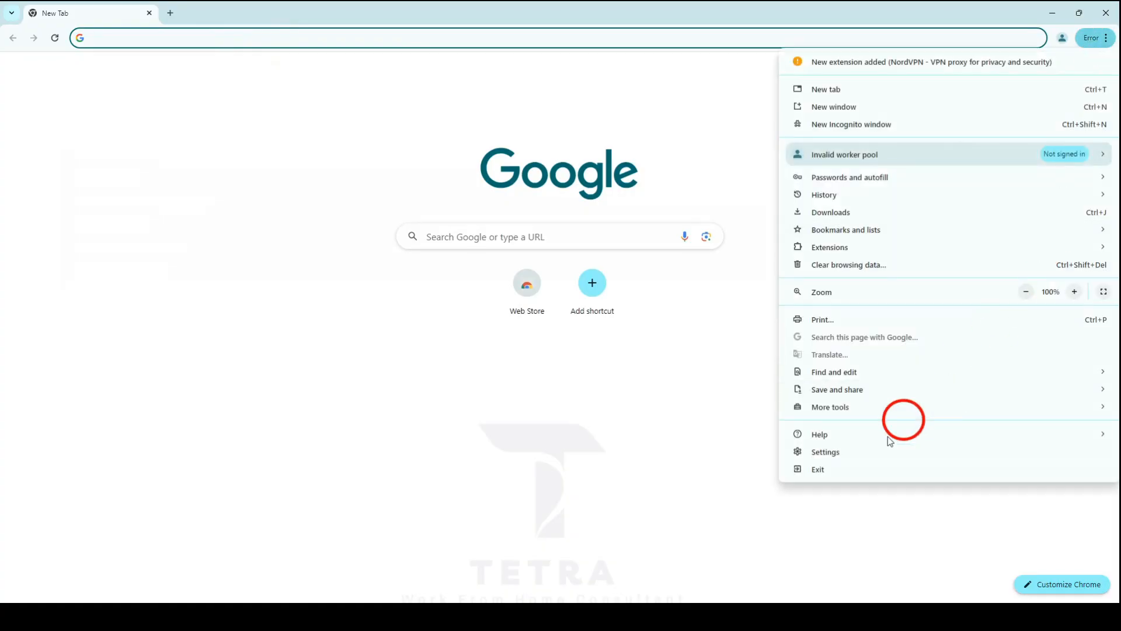
Step: Read the pending-update notice on Chrome's About page and relaunch the browser
{"action": "left_click", "coordinate": [825, 451]}
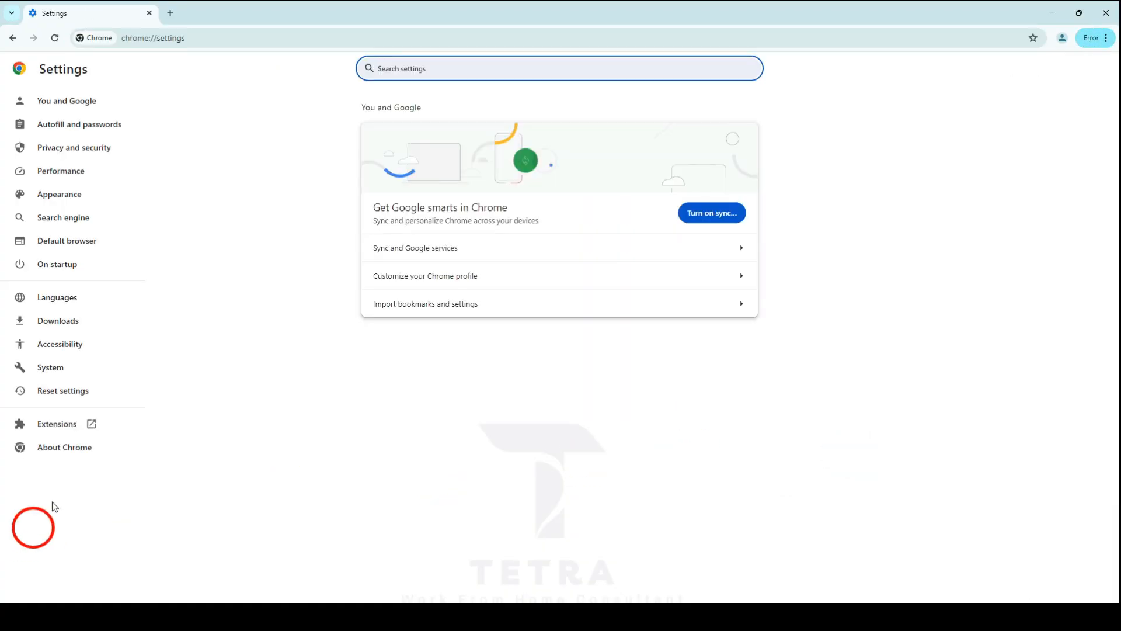
{"action": "left_click", "coordinate": [64, 447]}
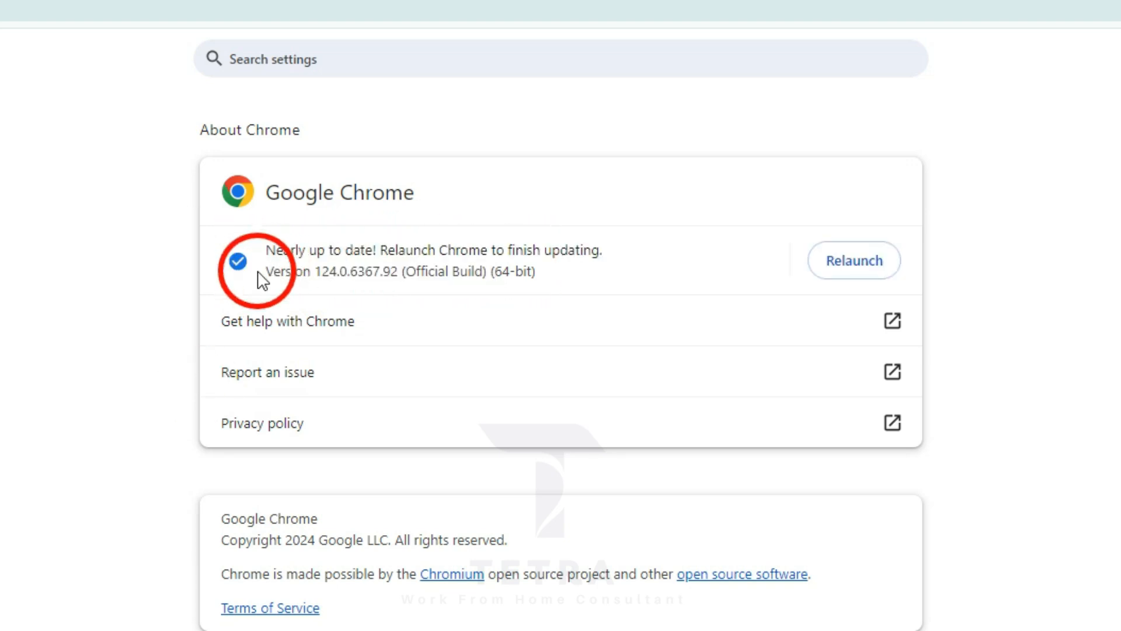
{"action": "left_click_drag", "start_coordinate": [265, 251], "coordinate": [554, 251]}
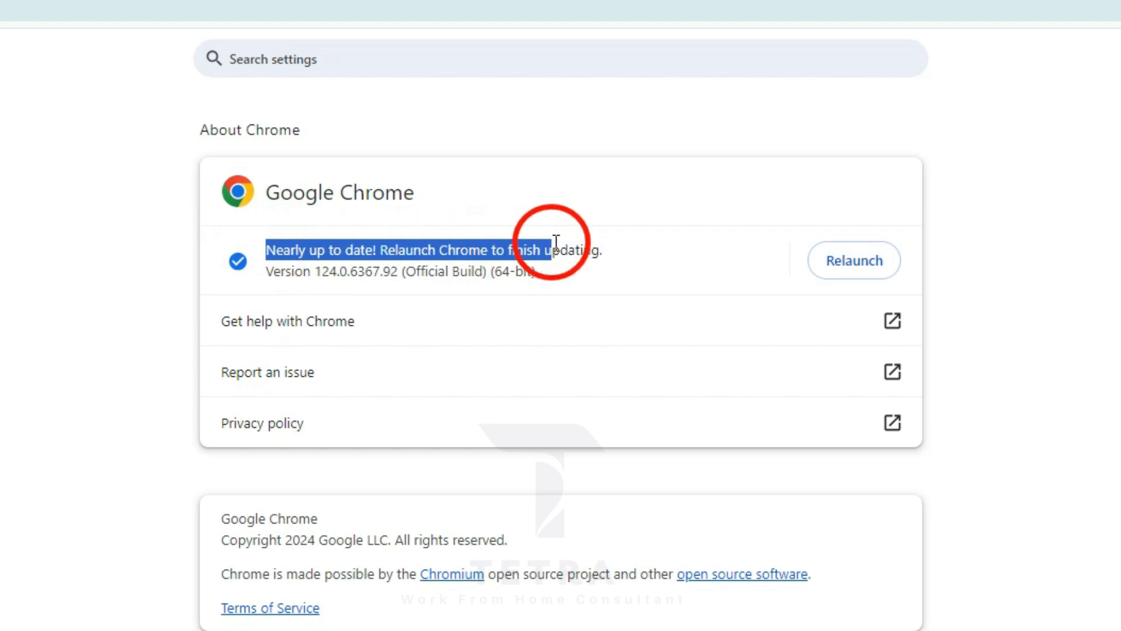
{"action": "left_click", "coordinate": [853, 259]}
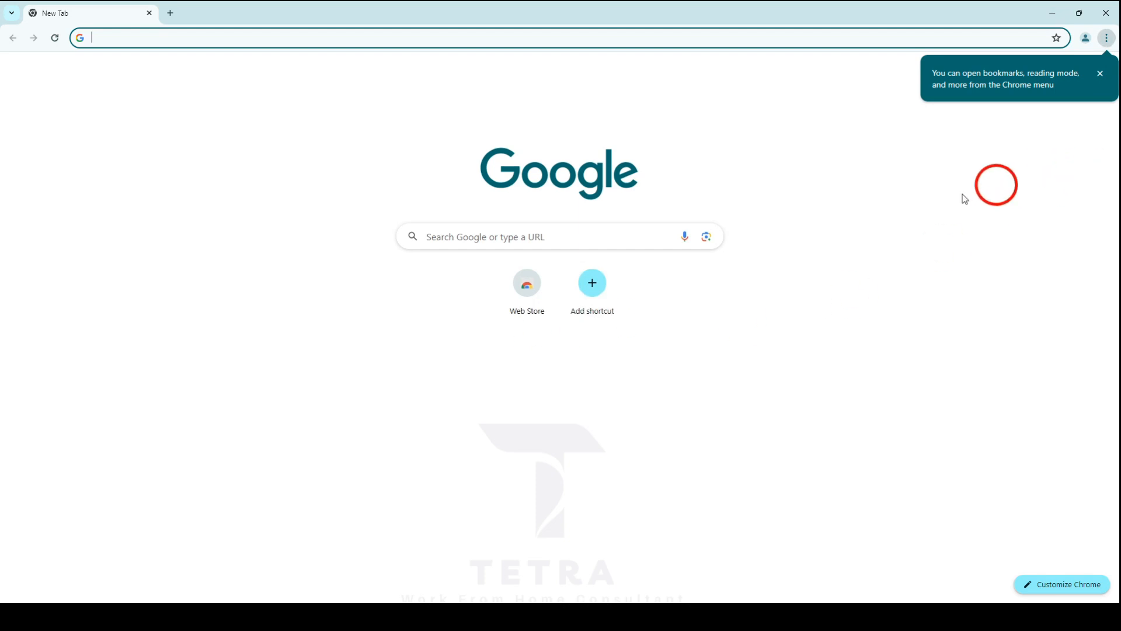
Step: Verify About Chrome shows 'Chrome is up to date' at version 124.0.6367.119
{"action": "left_click", "coordinate": [1106, 38]}
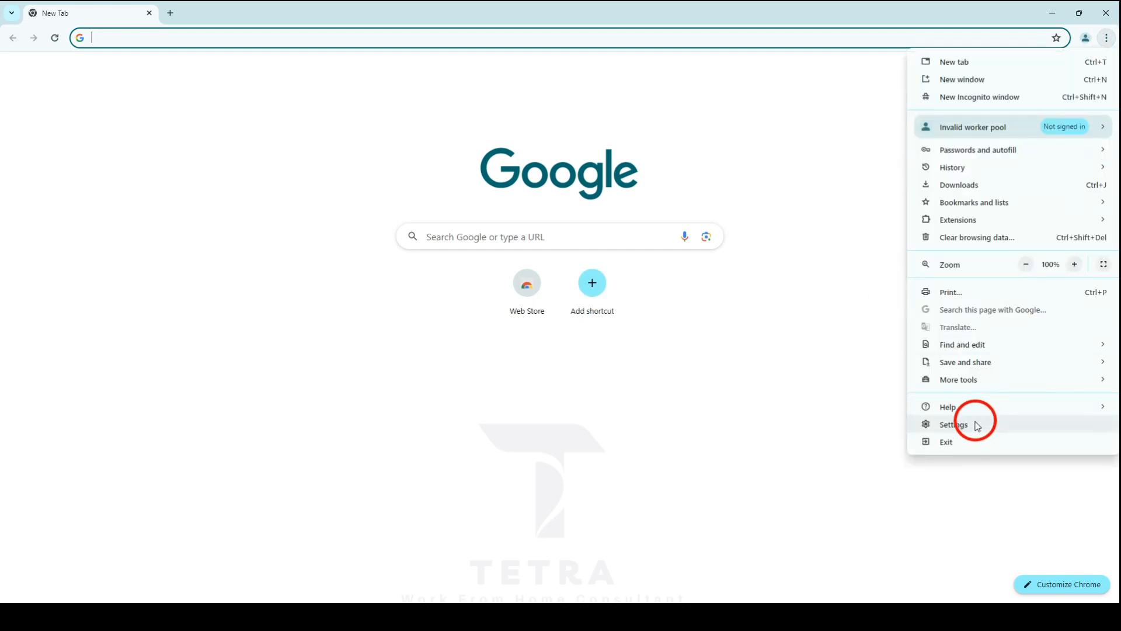
{"action": "left_click", "coordinate": [953, 424]}
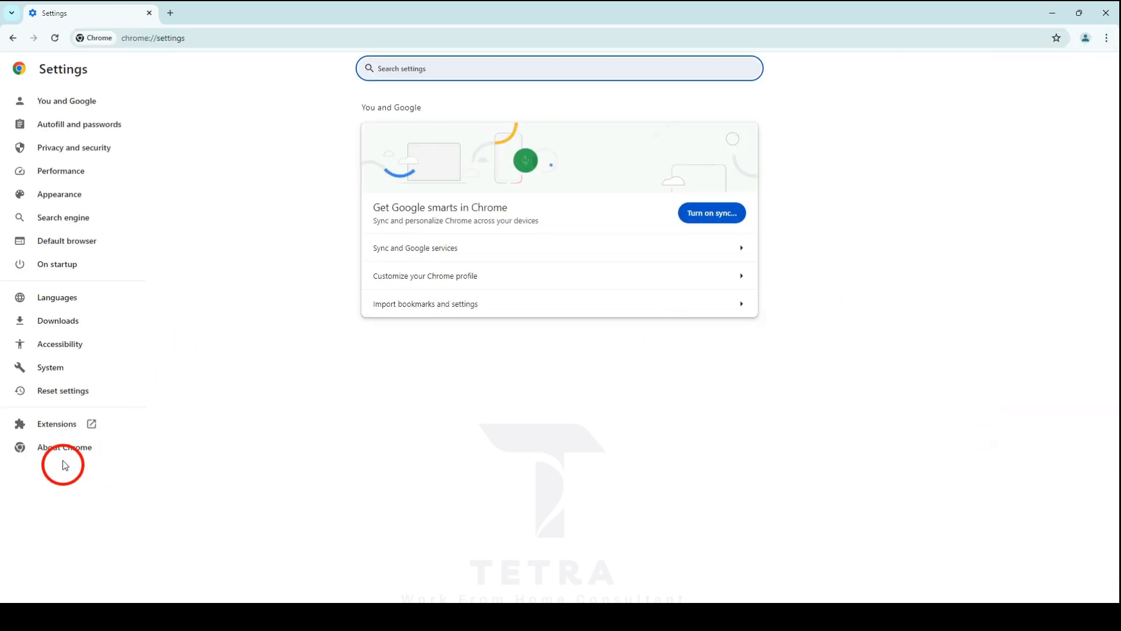
{"action": "left_click", "coordinate": [65, 447]}
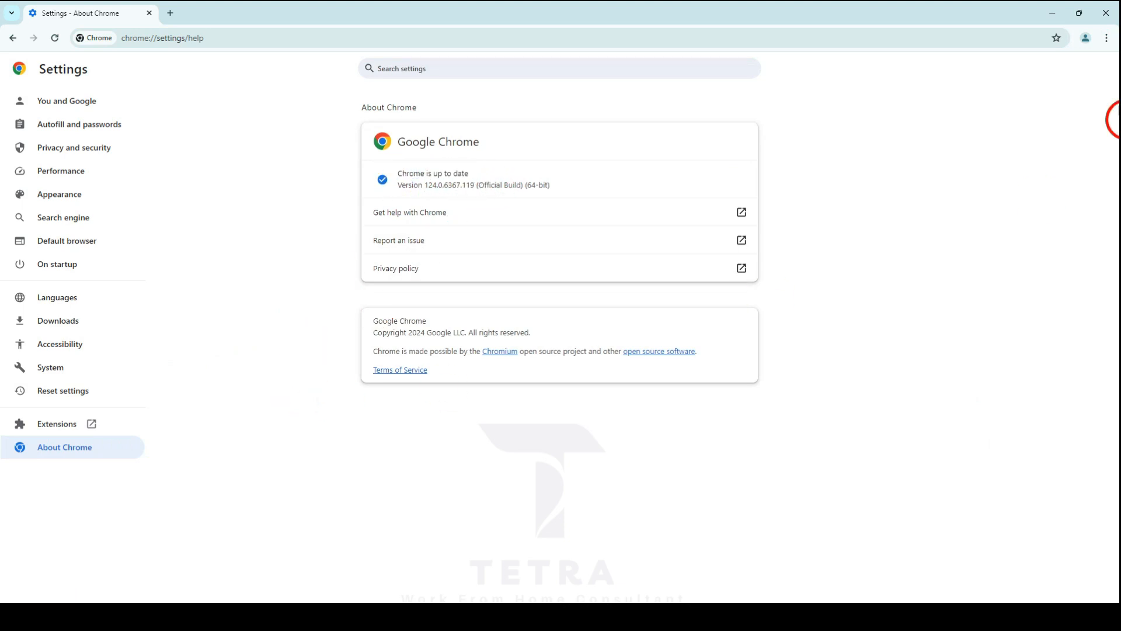
{"action": "left_click", "coordinate": [1106, 38]}
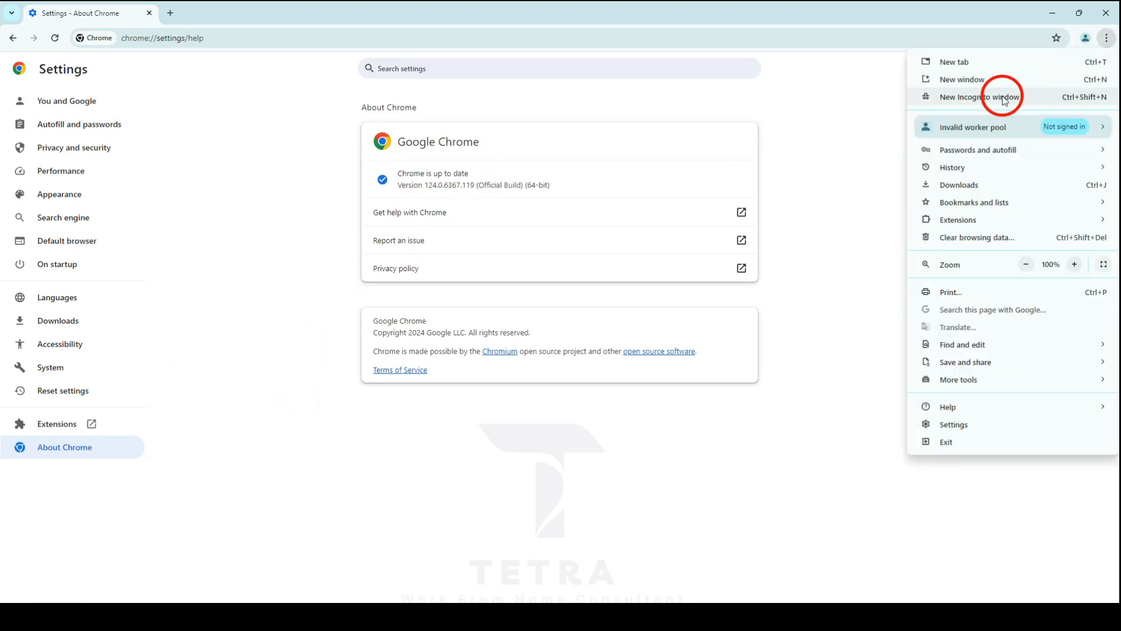
Step: Search 'populii' in an incognito window, reach Log In, and verify the car-image robot check
{"action": "left_click", "coordinate": [980, 97]}
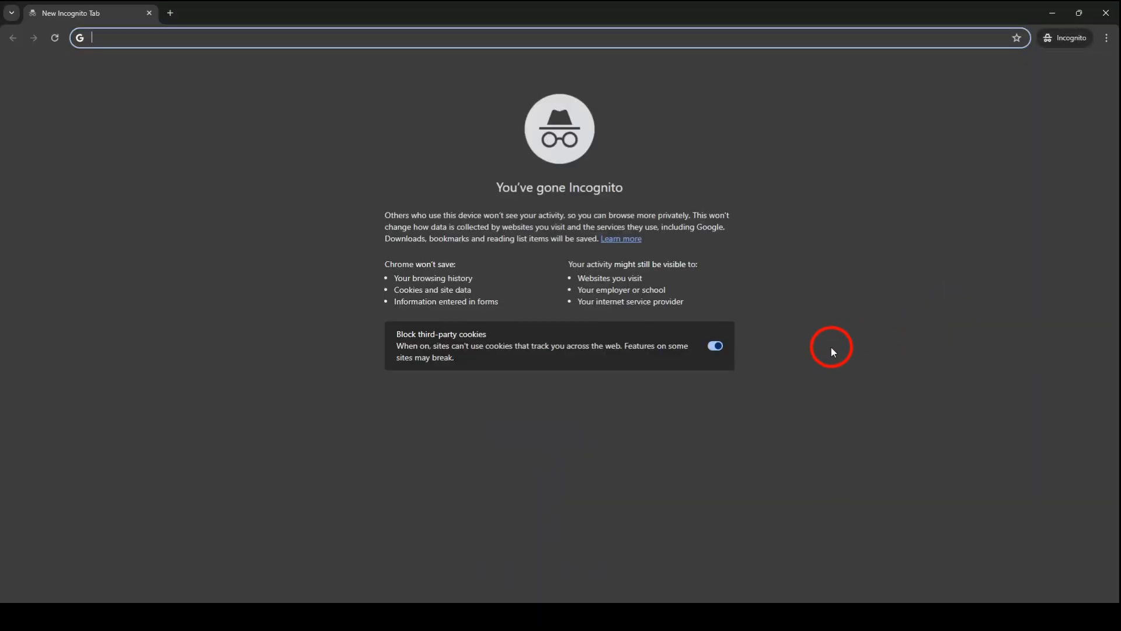
{"action": "type", "text": "populii.ai"}
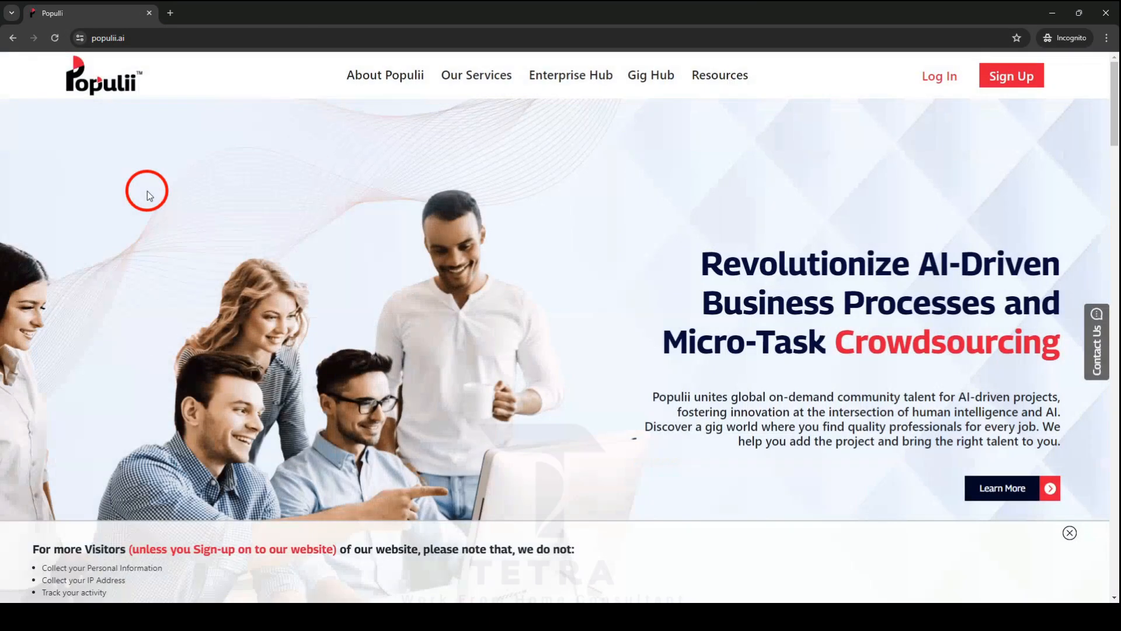
{"action": "left_click", "coordinate": [939, 75]}
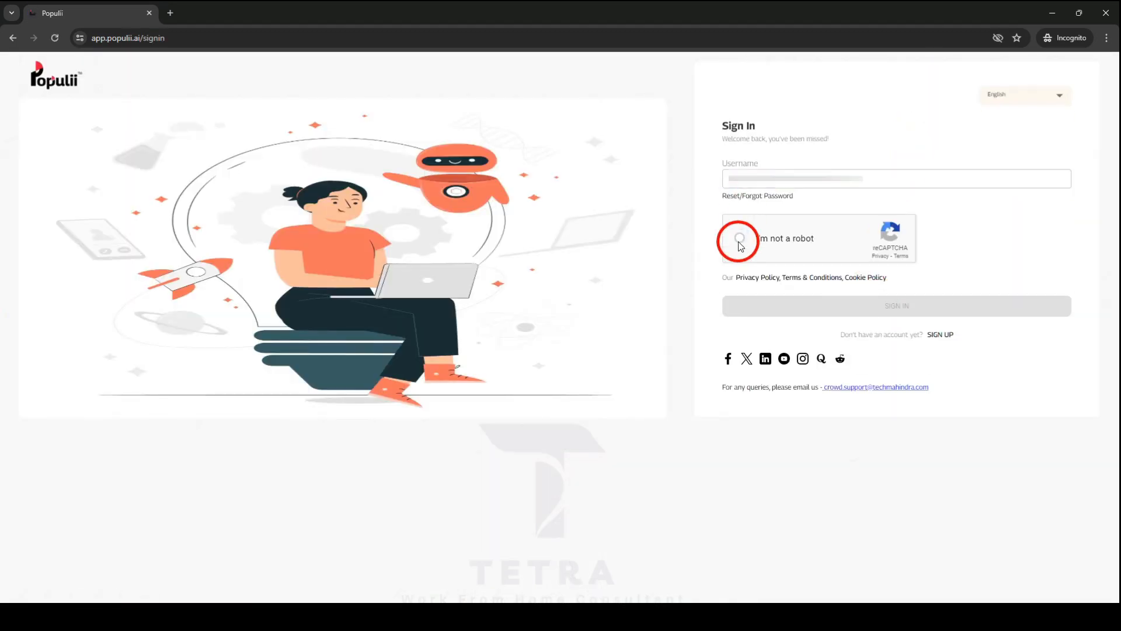
{"action": "left_click", "coordinate": [739, 238]}
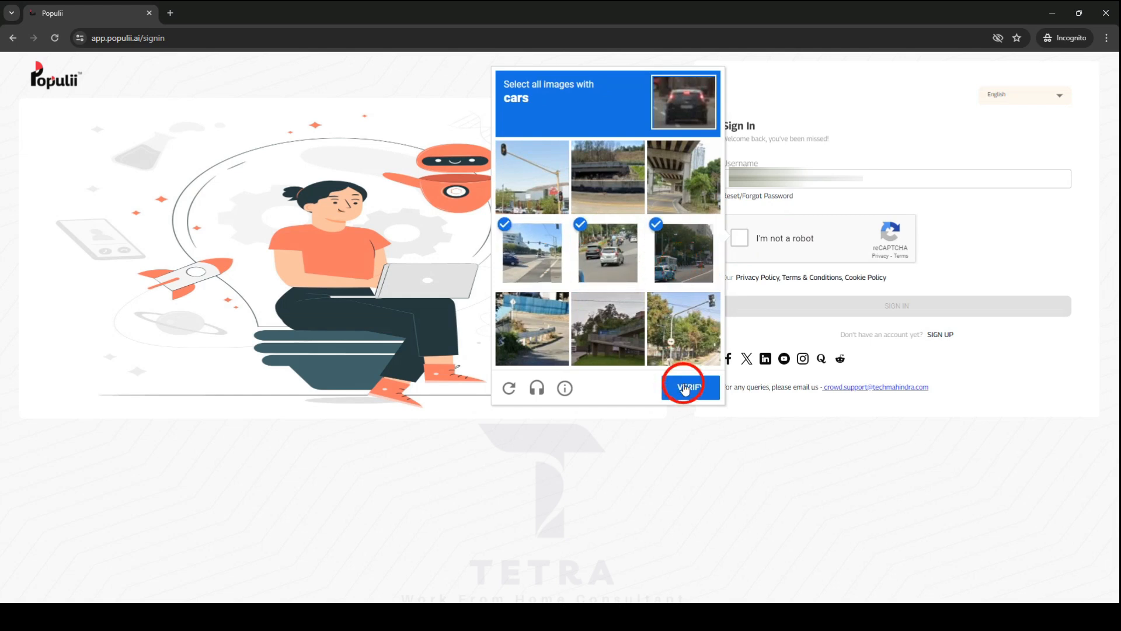
{"action": "left_click", "coordinate": [688, 387]}
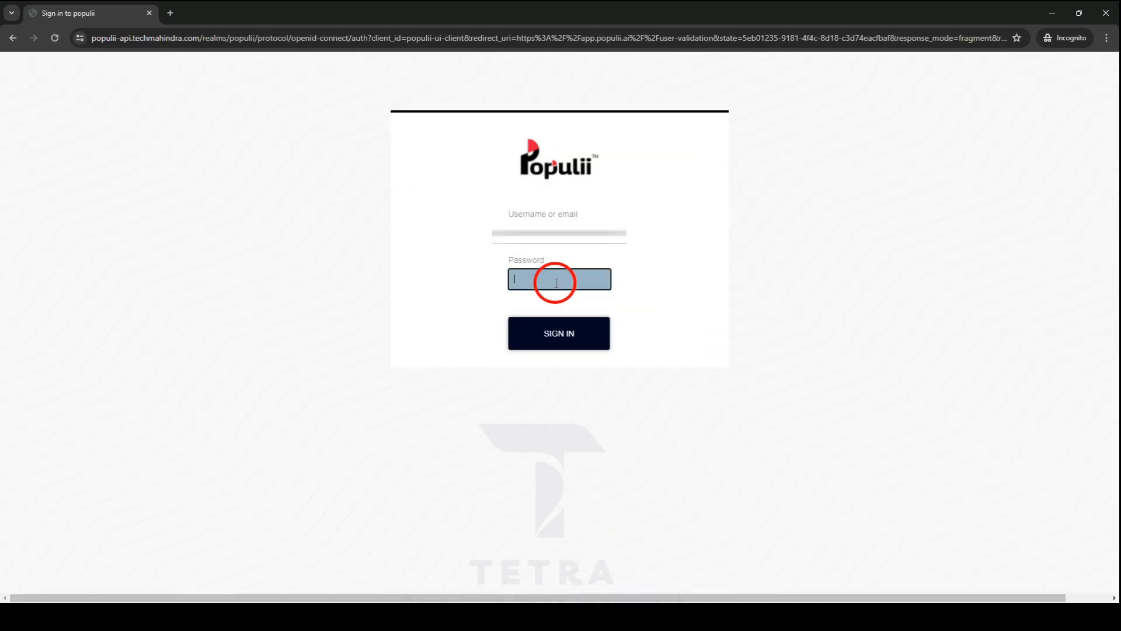
Step: Sign in to Populii with password and one-time code, then view My Gigs
{"action": "type", "text": "password"}
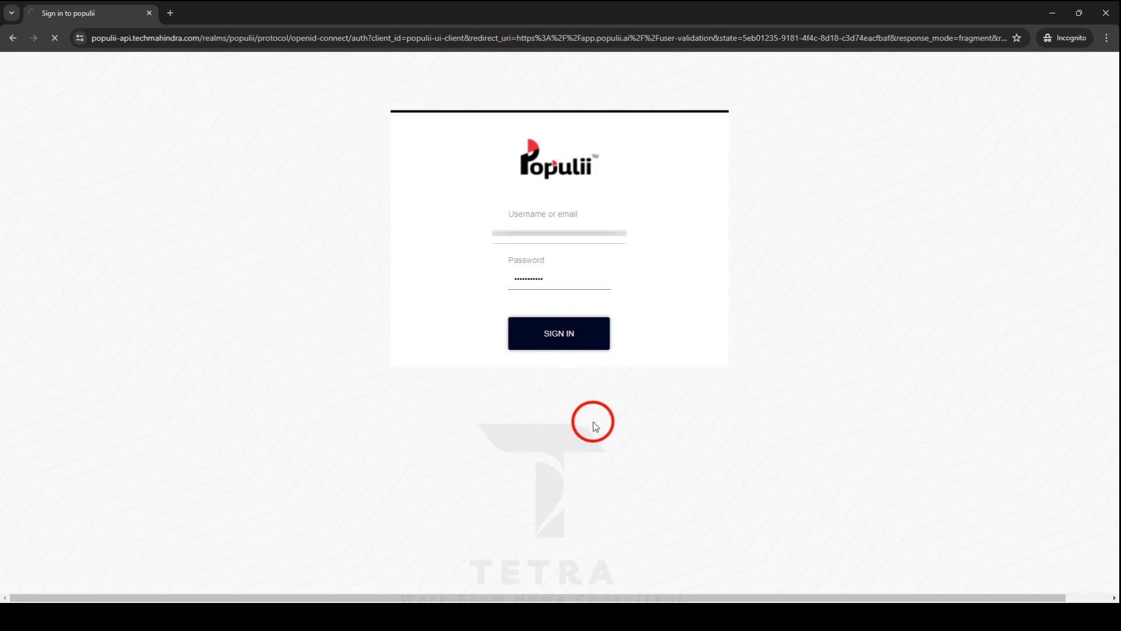
{"action": "left_click", "coordinate": [558, 333]}
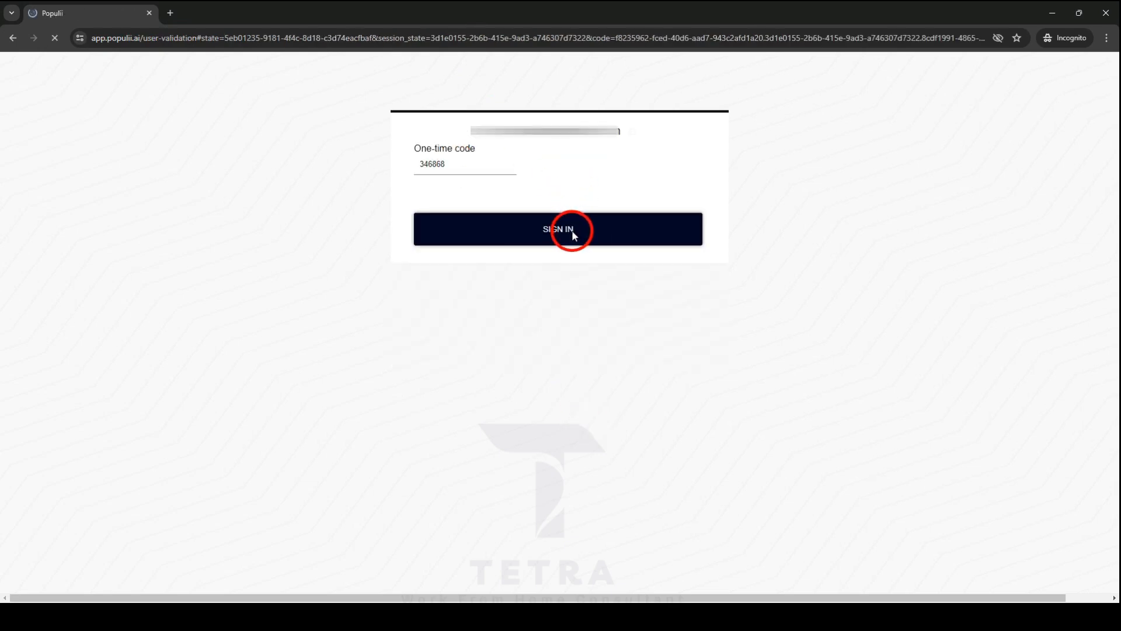
{"action": "left_click", "coordinate": [557, 229]}
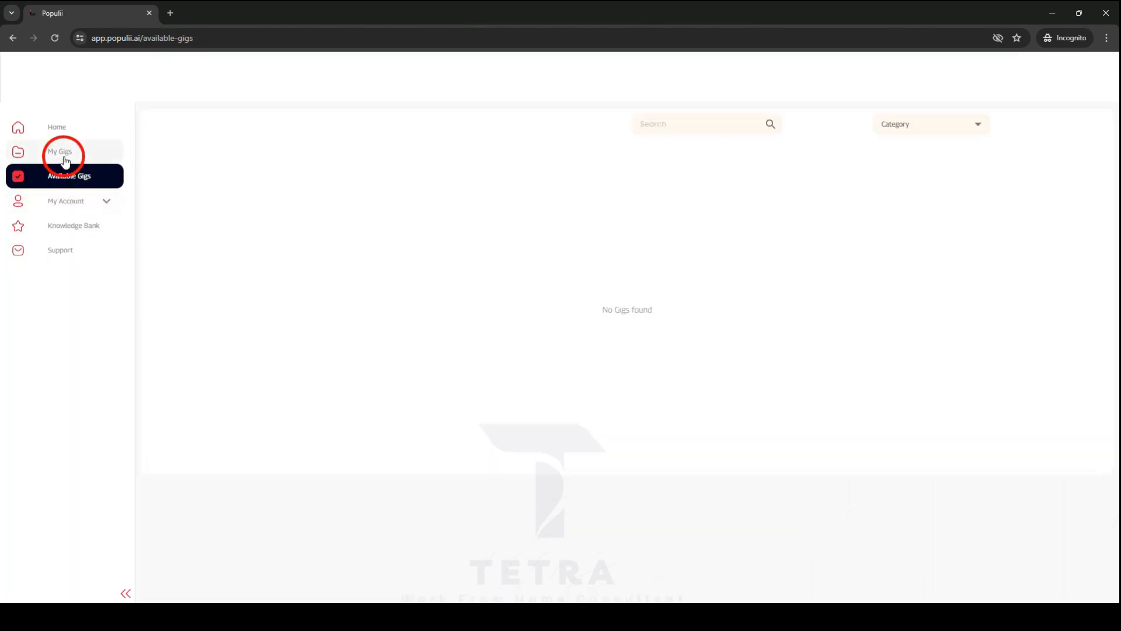
{"action": "left_click", "coordinate": [61, 152]}
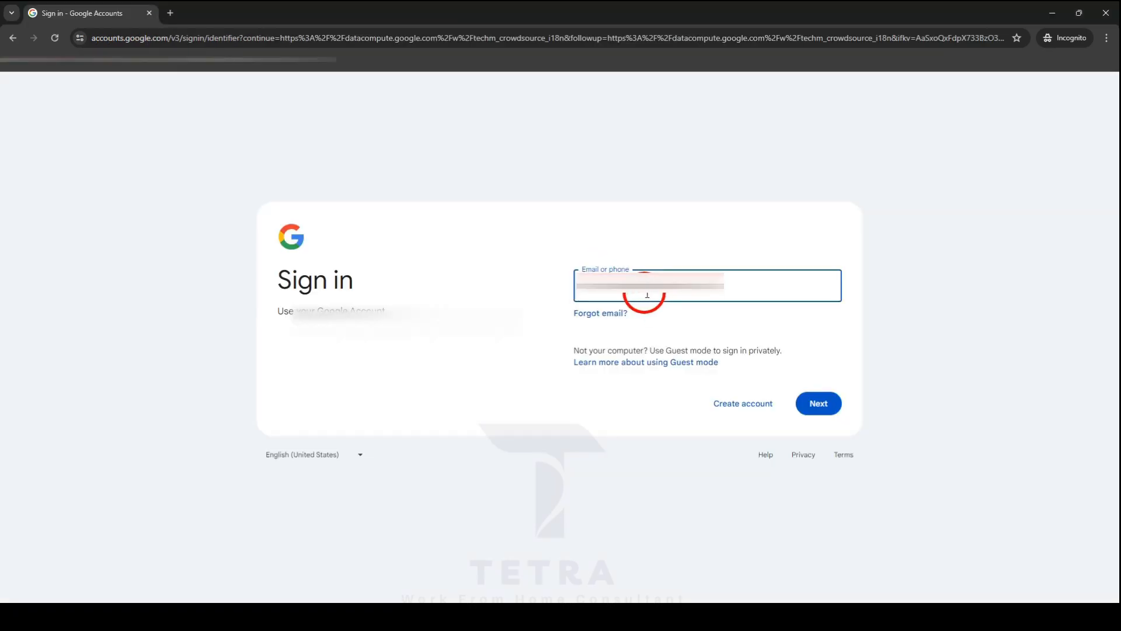
Step: Submit the Google account email and password to load the DataCompute workbench
{"action": "left_click", "coordinate": [818, 402]}
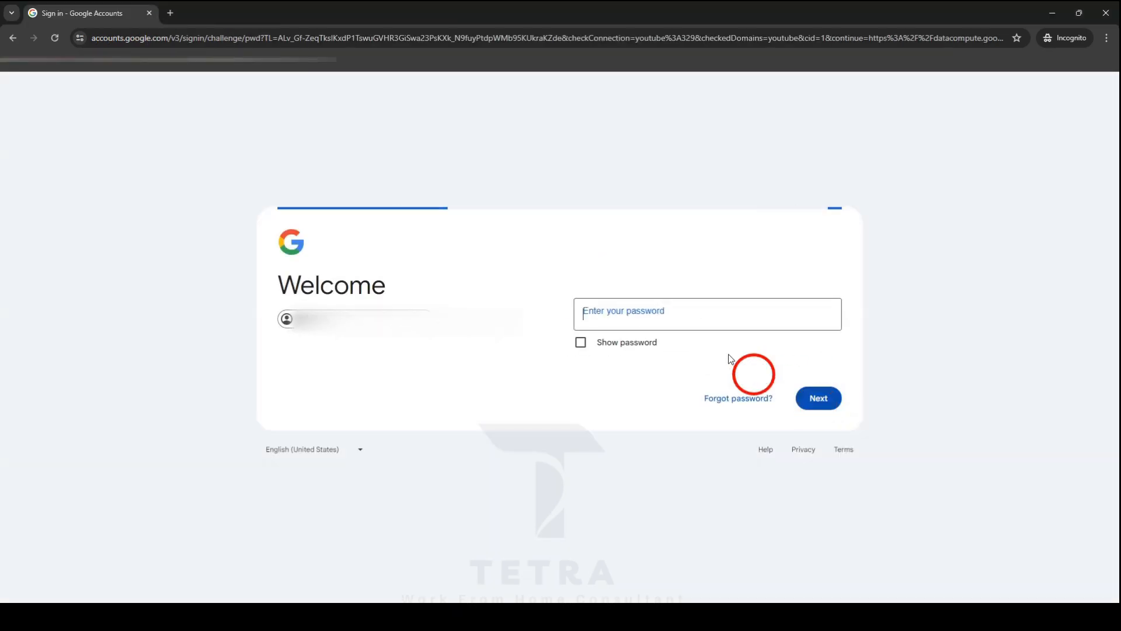
{"action": "type", "text": "•••••"}
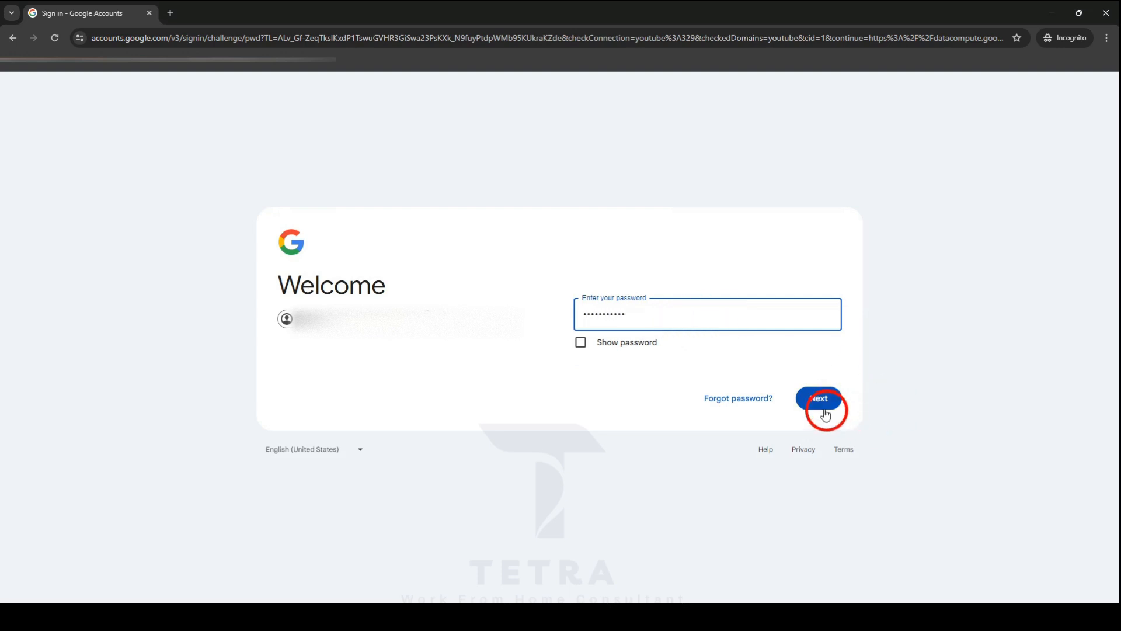
{"action": "left_click", "coordinate": [819, 398]}
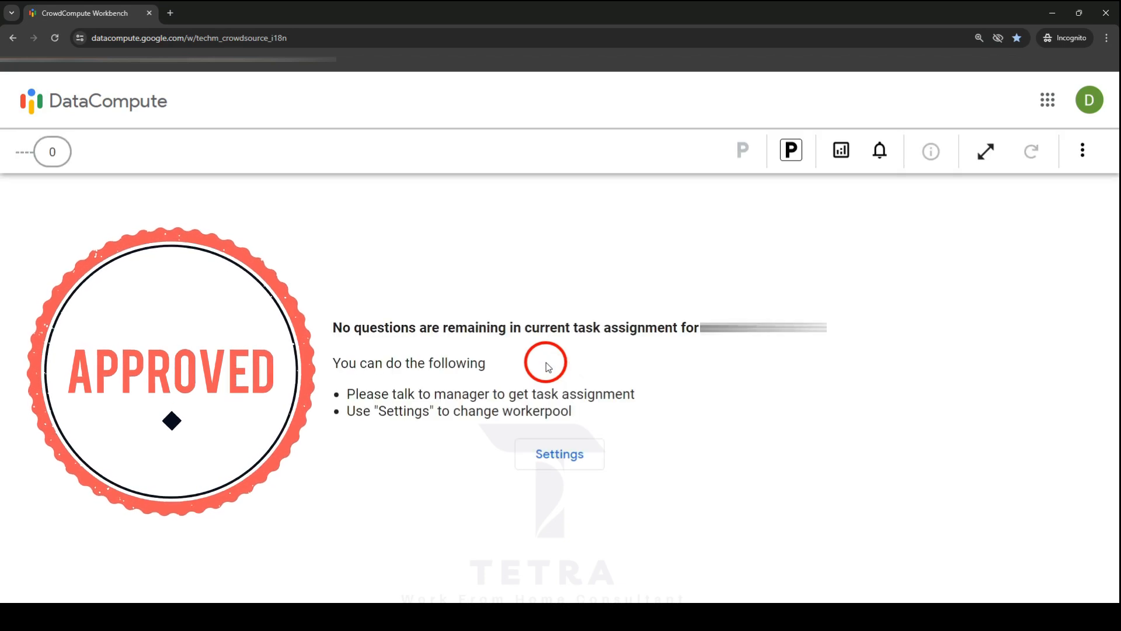
Step: Open Settings below the 'No questions are remaining' message to check worker-pool access
{"action": "left_click", "coordinate": [560, 454]}
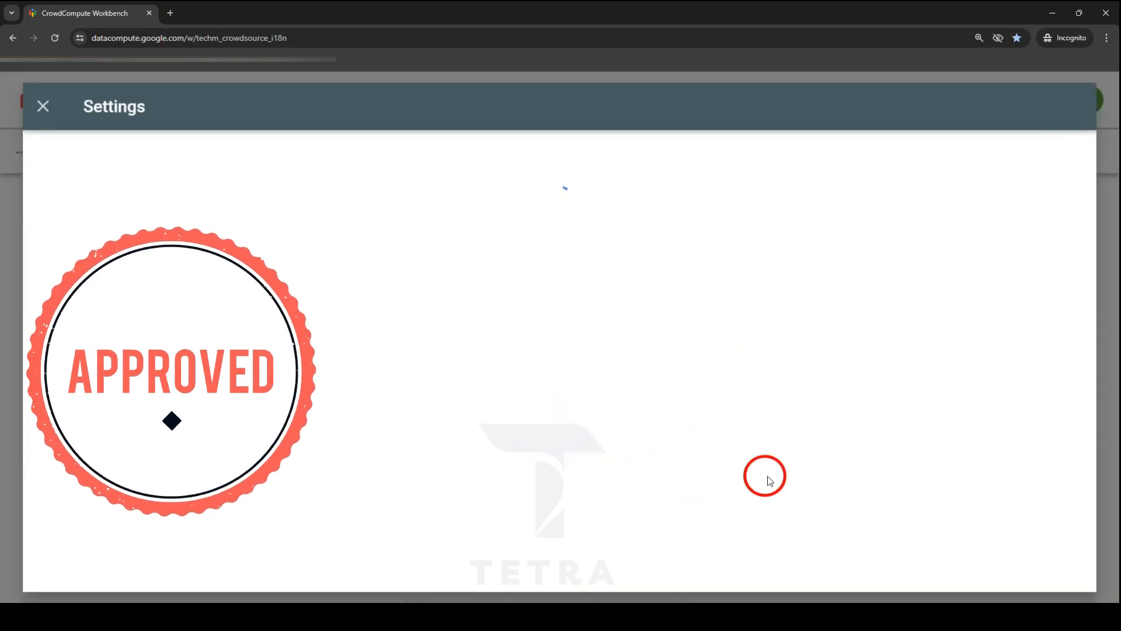